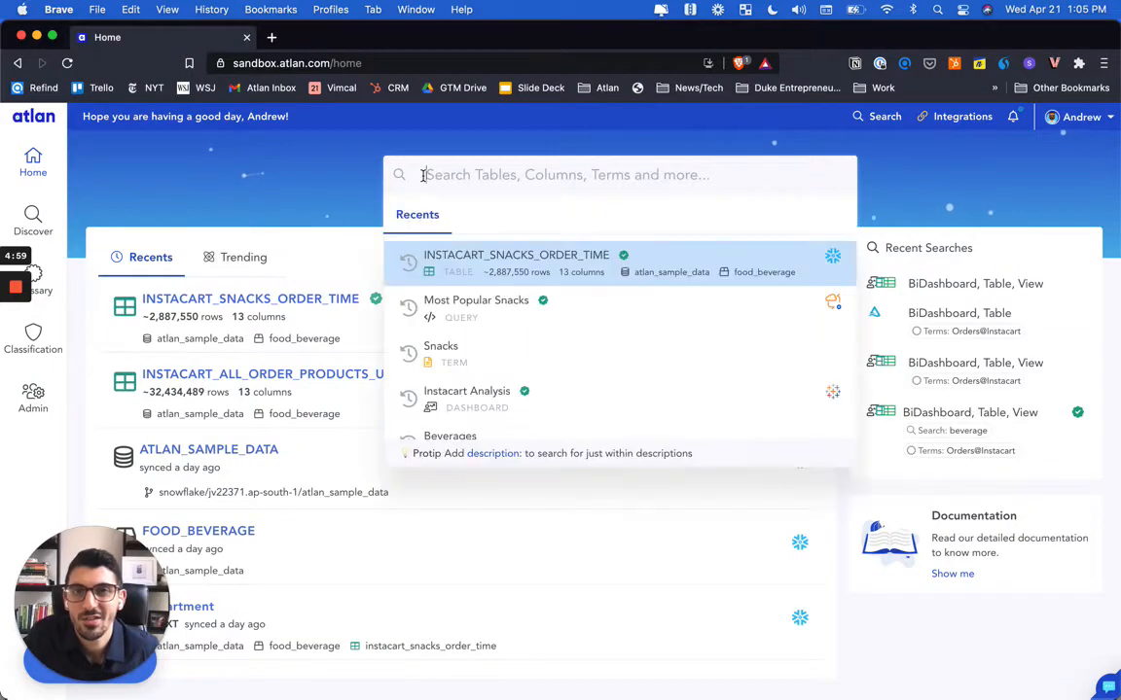
Step: Search the workspace for 'ta:snacks' and dismiss the results
{"action": "type", "text": "table"}
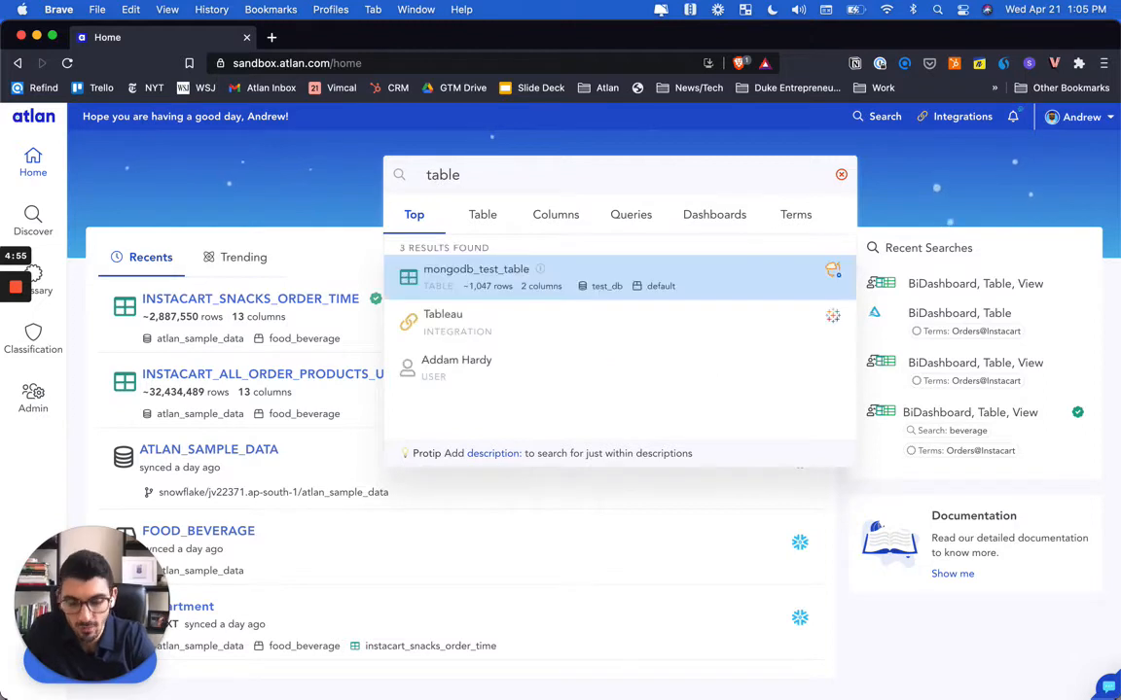
{"action": "type", "text": ":"}
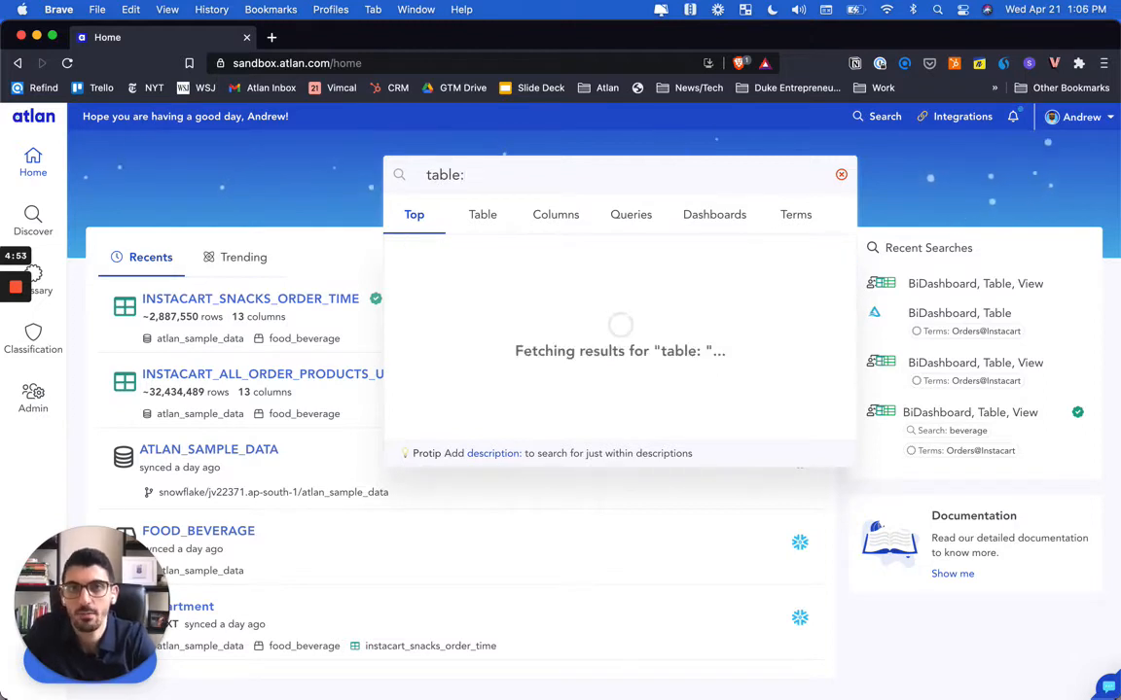
{"action": "type", "text": "snacks"}
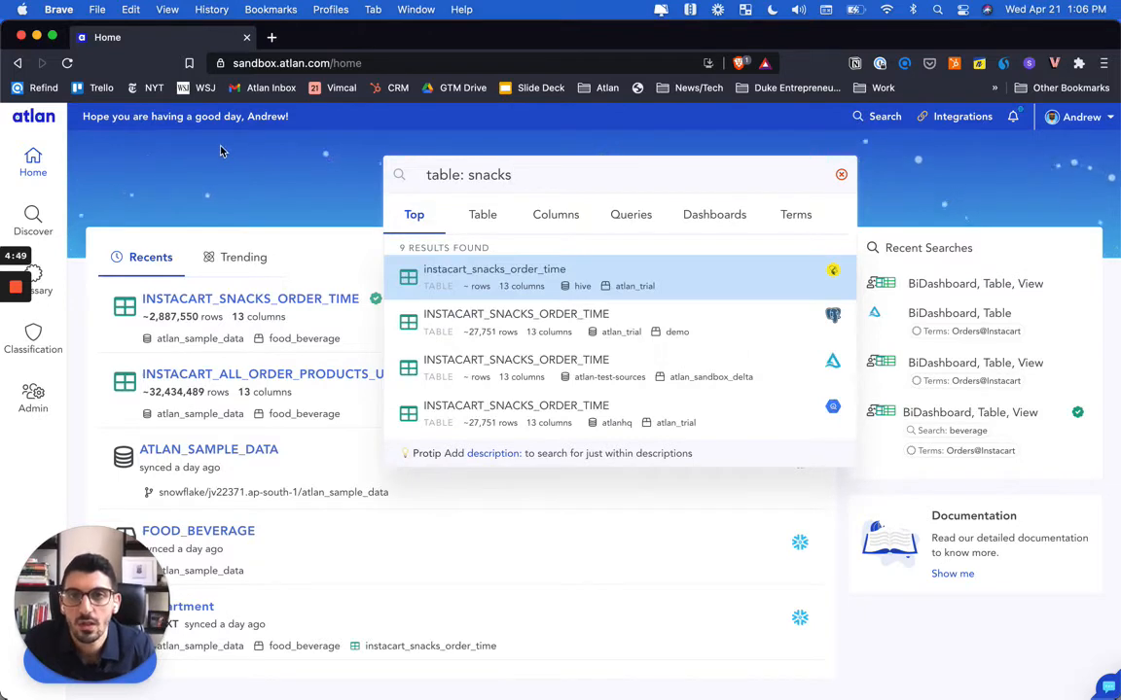
{"action": "mouse_move", "coordinate": [226, 159]}
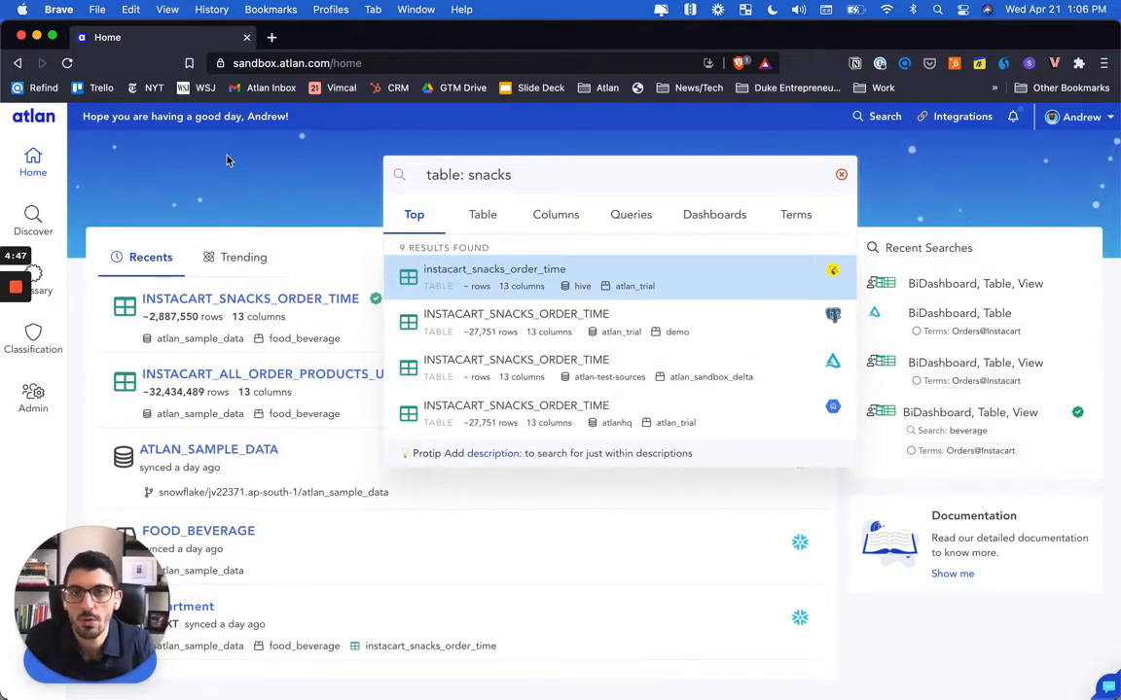
{"action": "left_click", "coordinate": [841, 175]}
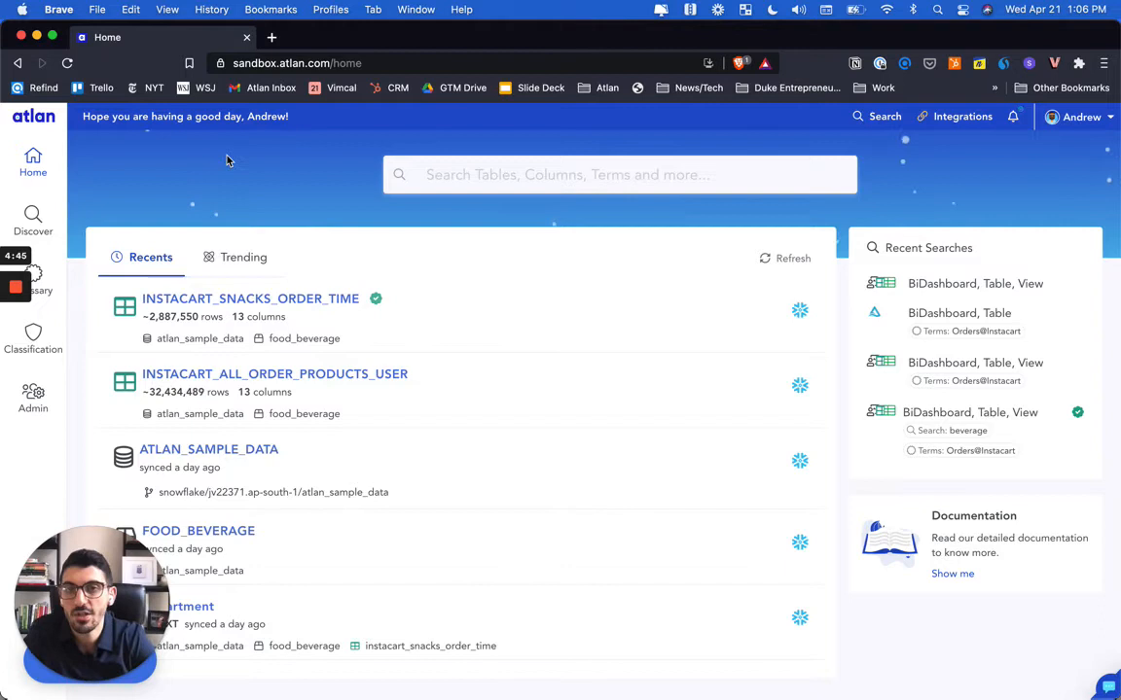
Step: Open the INSTACART_SNACKS_ORDER_TIME table from Recents and view its overview
{"action": "left_click", "coordinate": [618, 175]}
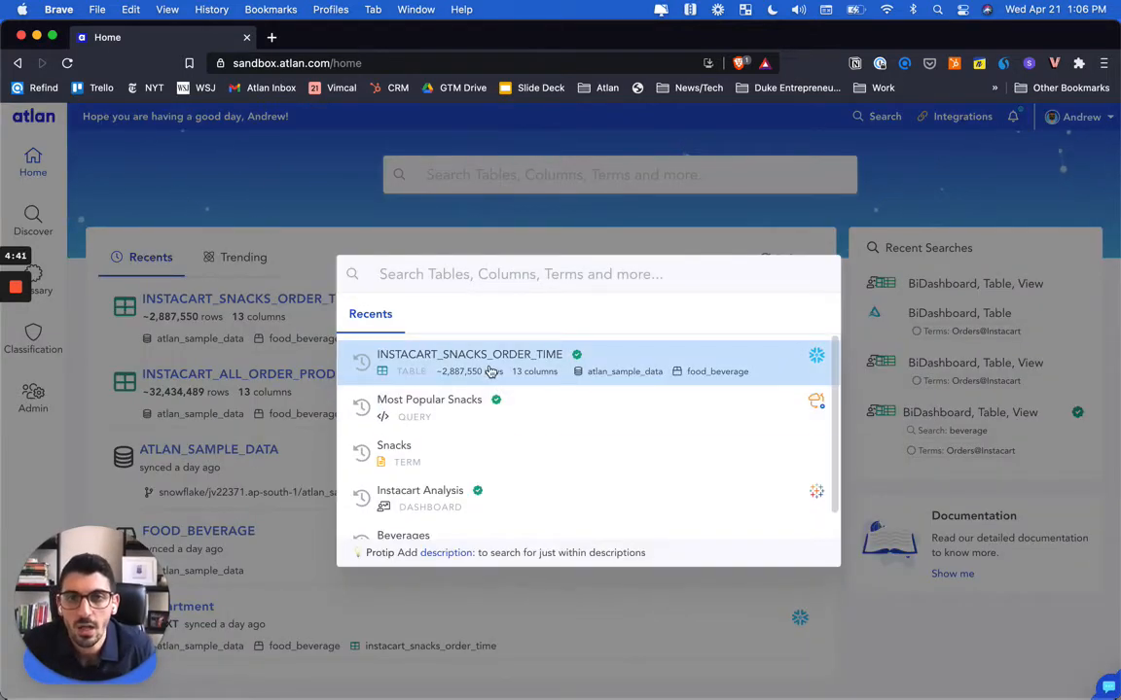
{"action": "left_click", "coordinate": [469, 362]}
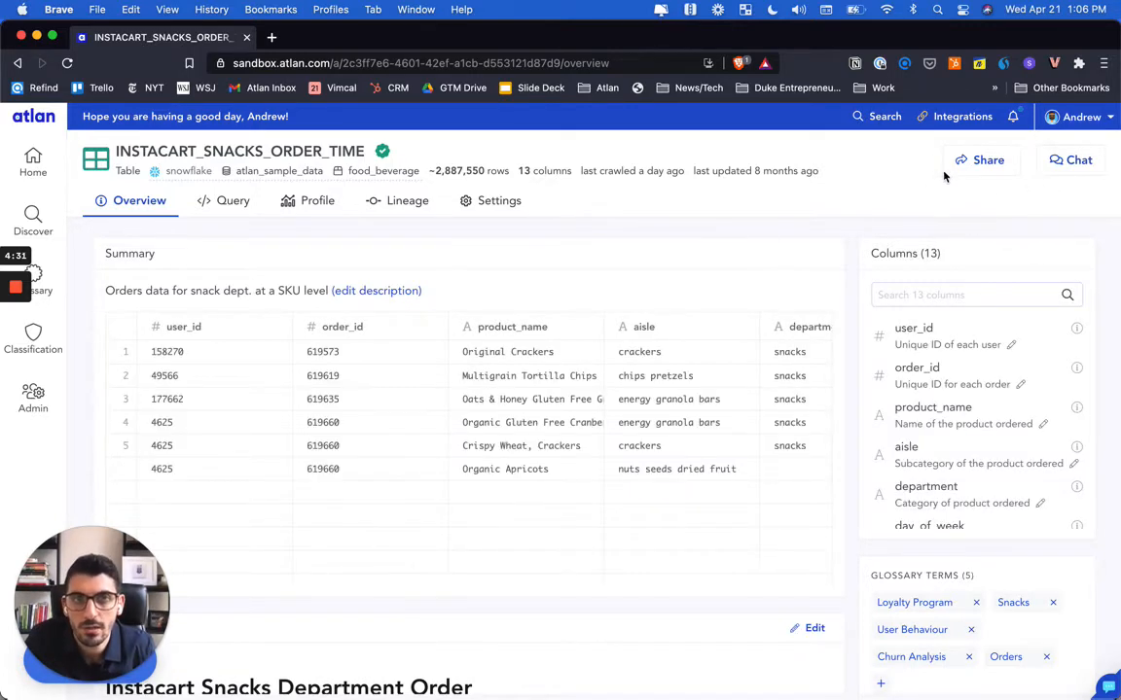
{"action": "left_click", "coordinate": [981, 160]}
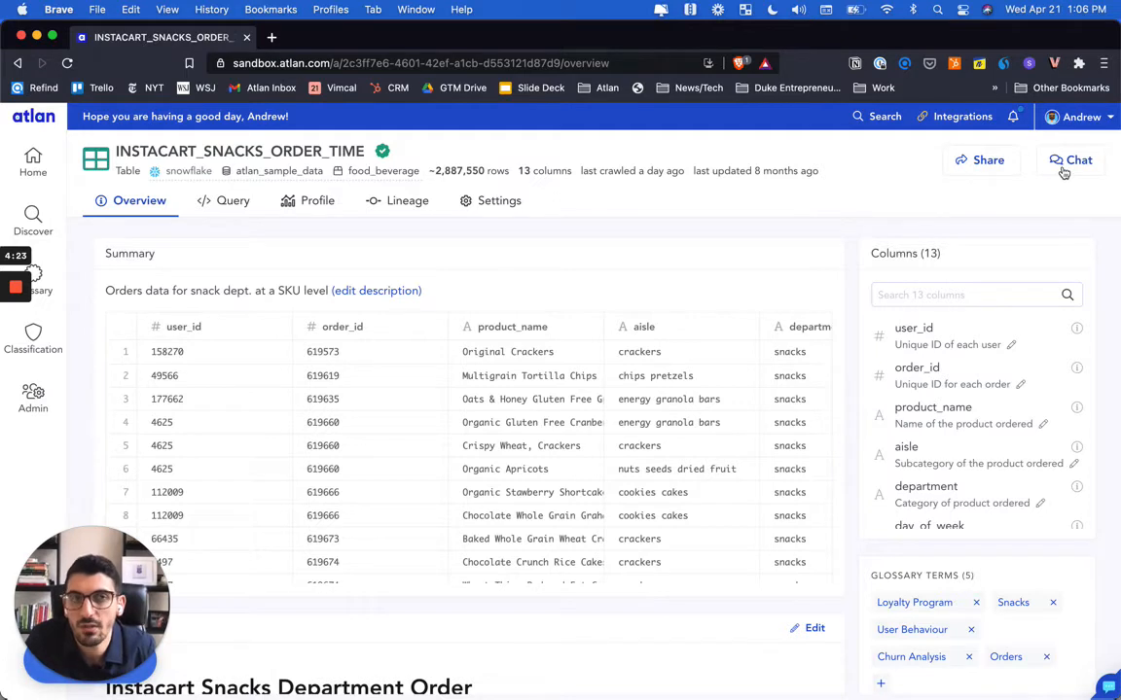
{"action": "left_click", "coordinate": [1070, 159]}
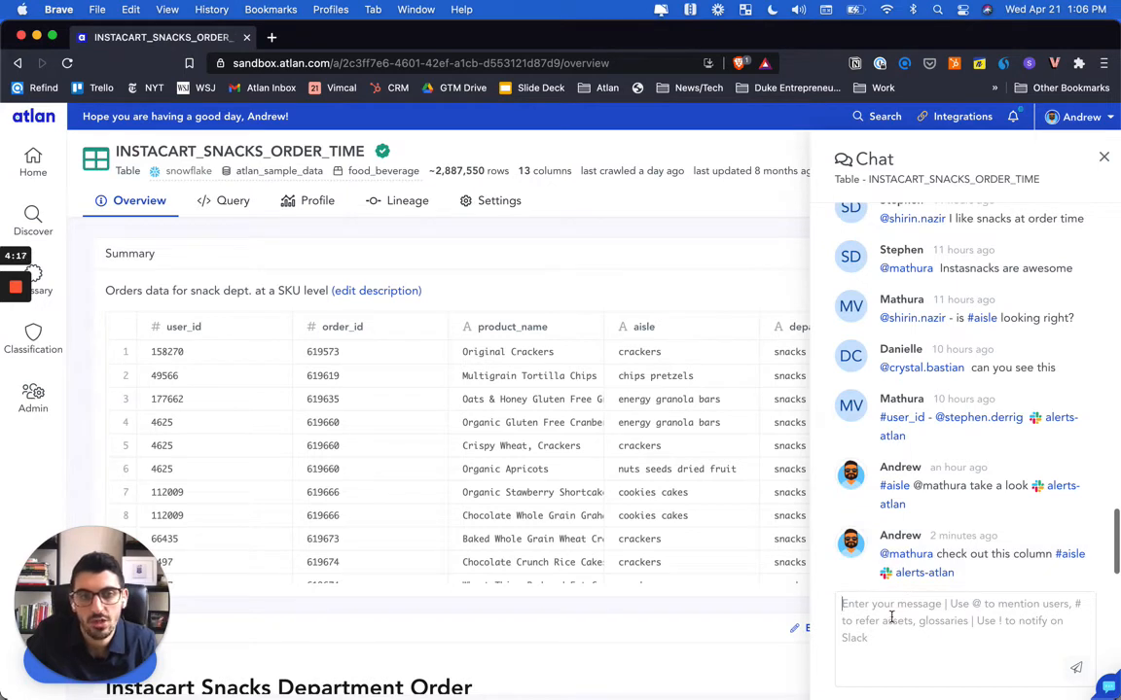
{"action": "type", "text": "@mathura this column is what you were looking for"}
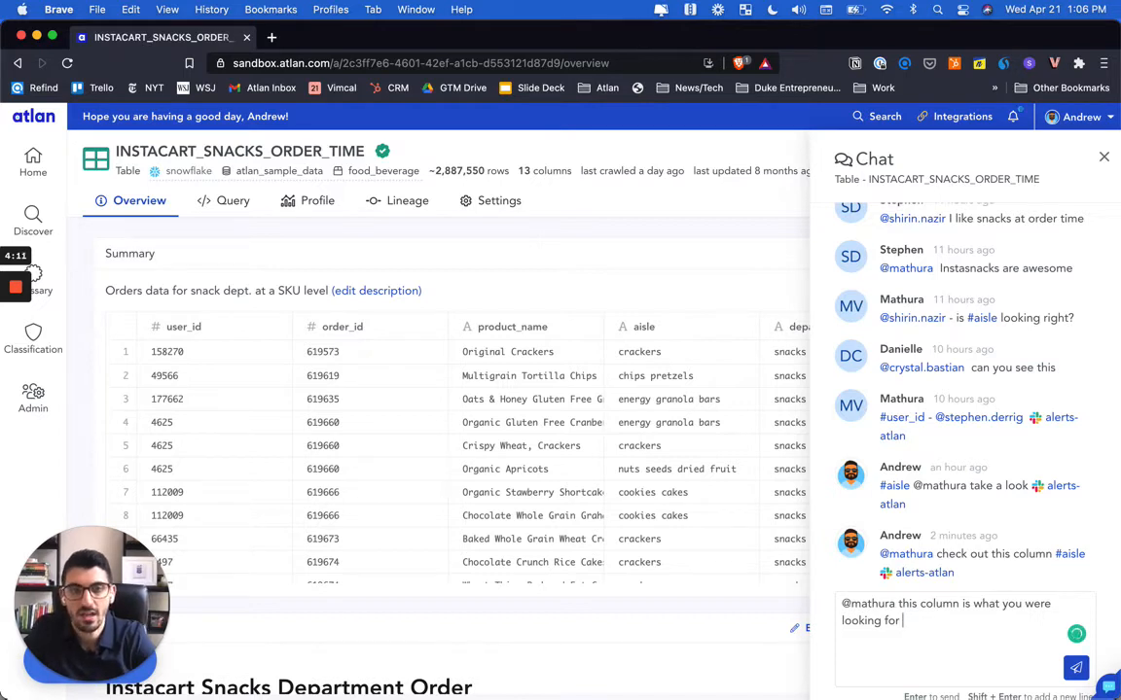
{"action": "type", "text": "#aisle"}
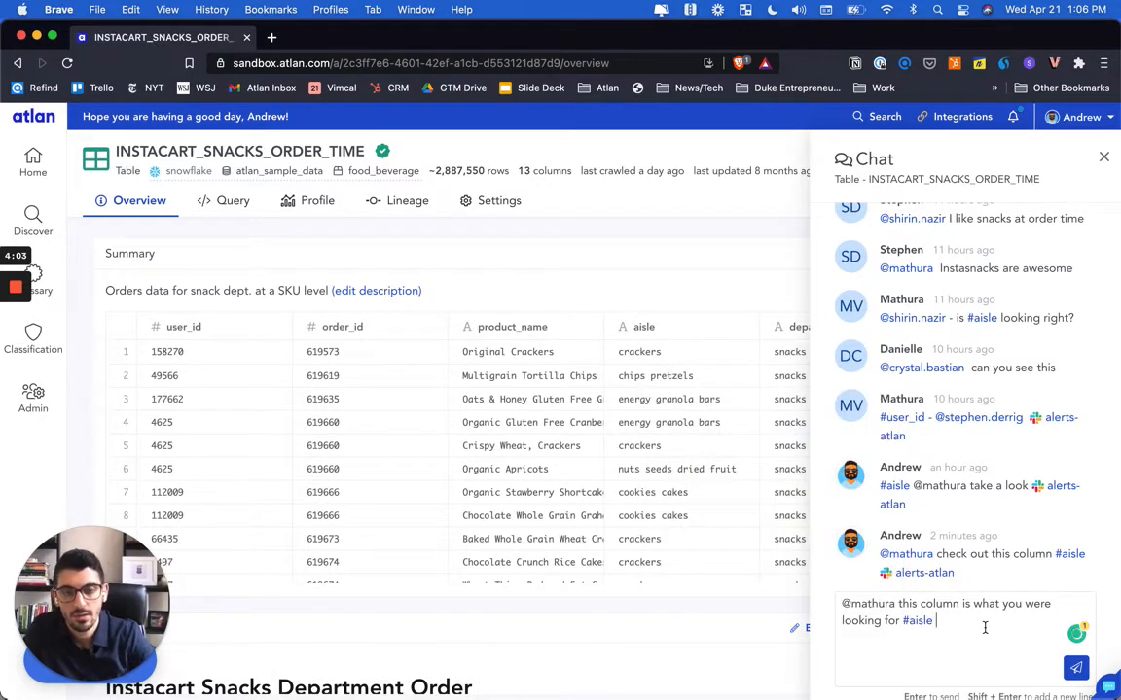
{"action": "type", "text": "!al"}
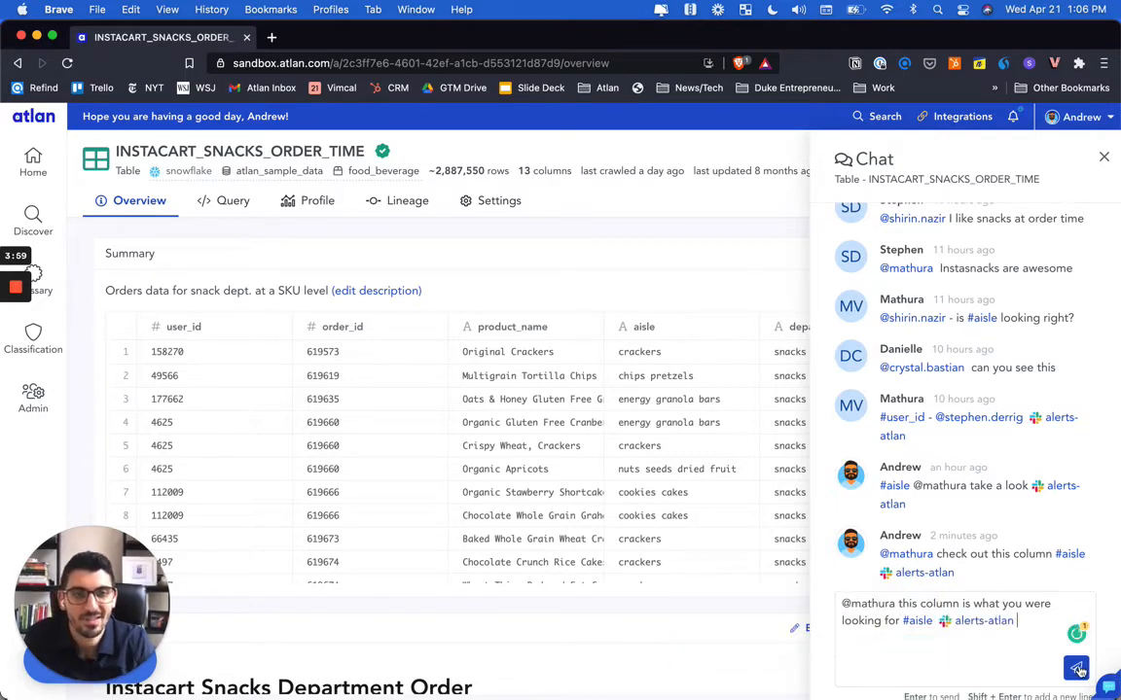
{"action": "left_click", "coordinate": [1076, 669]}
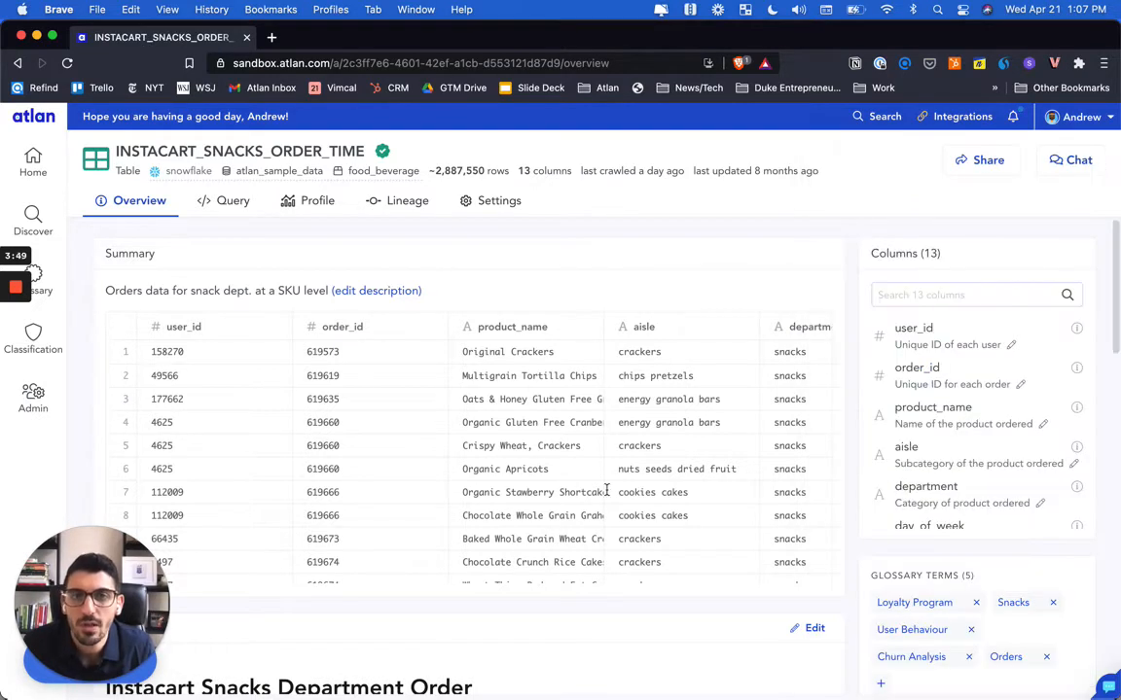
Step: Browse the table's readme and metadata, then bring up search with recent assets
{"action": "scroll", "scroll_direction": "down", "scroll_amount": 3}
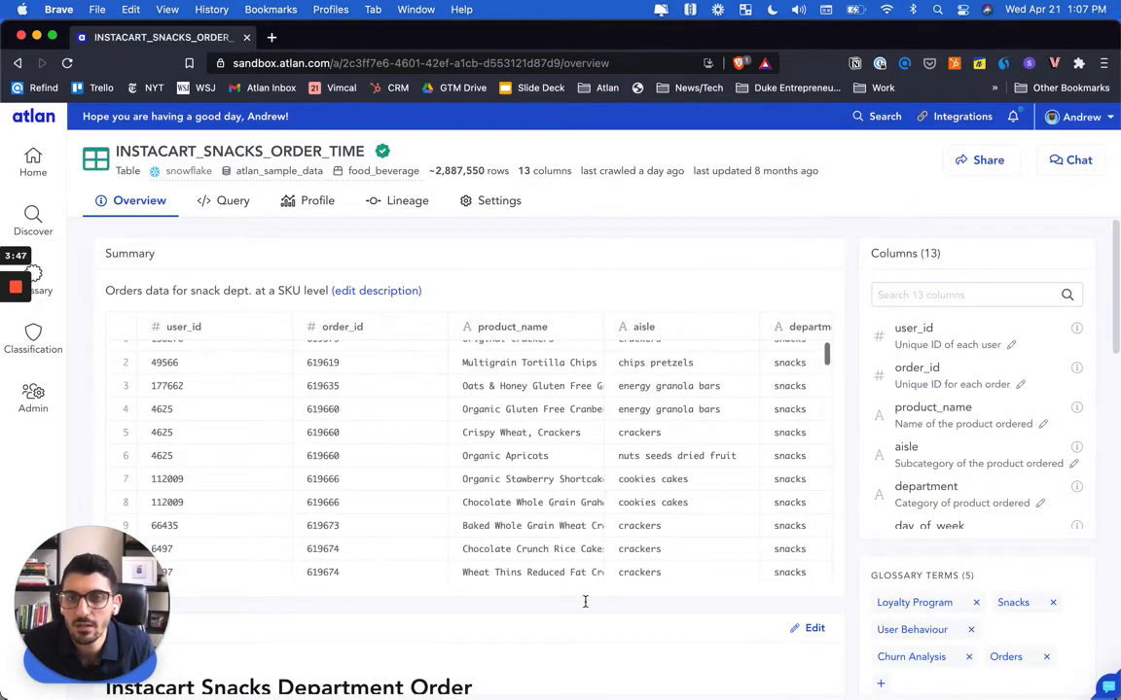
{"action": "scroll", "scroll_direction": "down", "scroll_amount": 3}
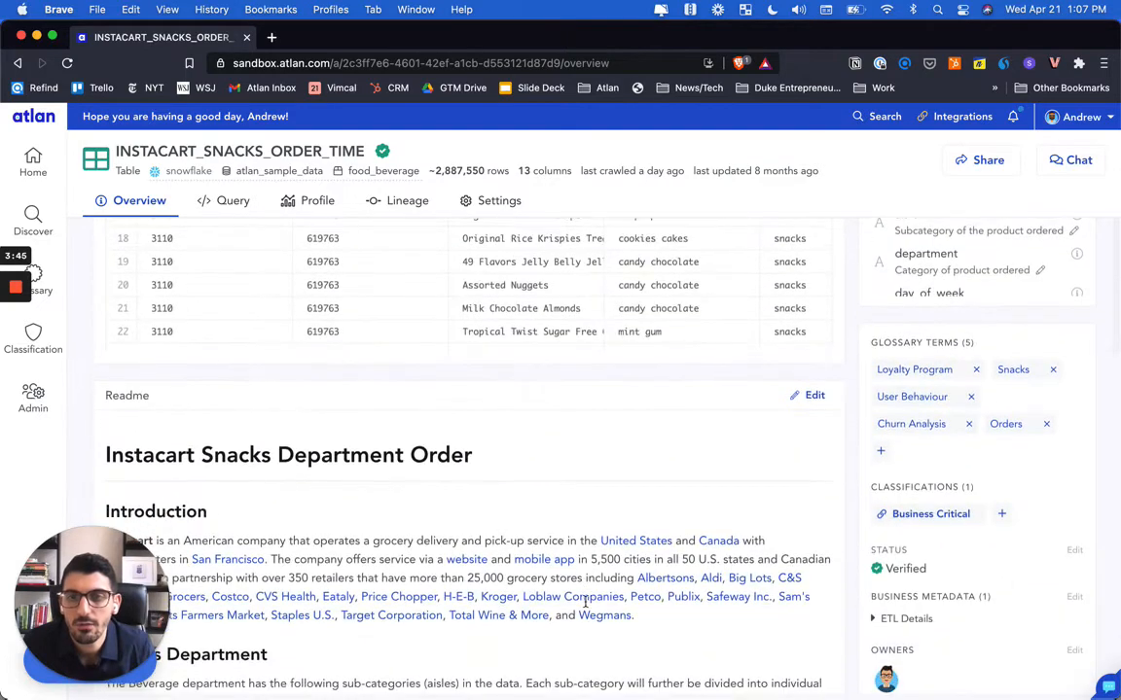
{"action": "scroll", "scroll_direction": "down", "scroll_amount": 3}
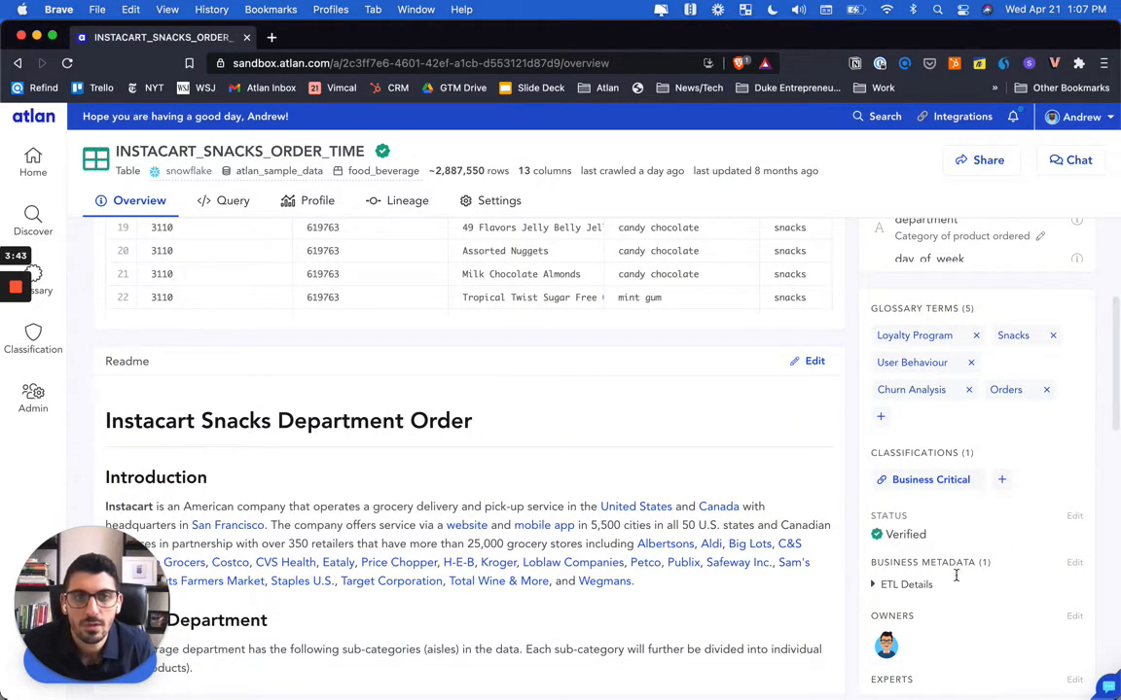
{"action": "scroll", "scroll_direction": "down", "scroll_amount": 3}
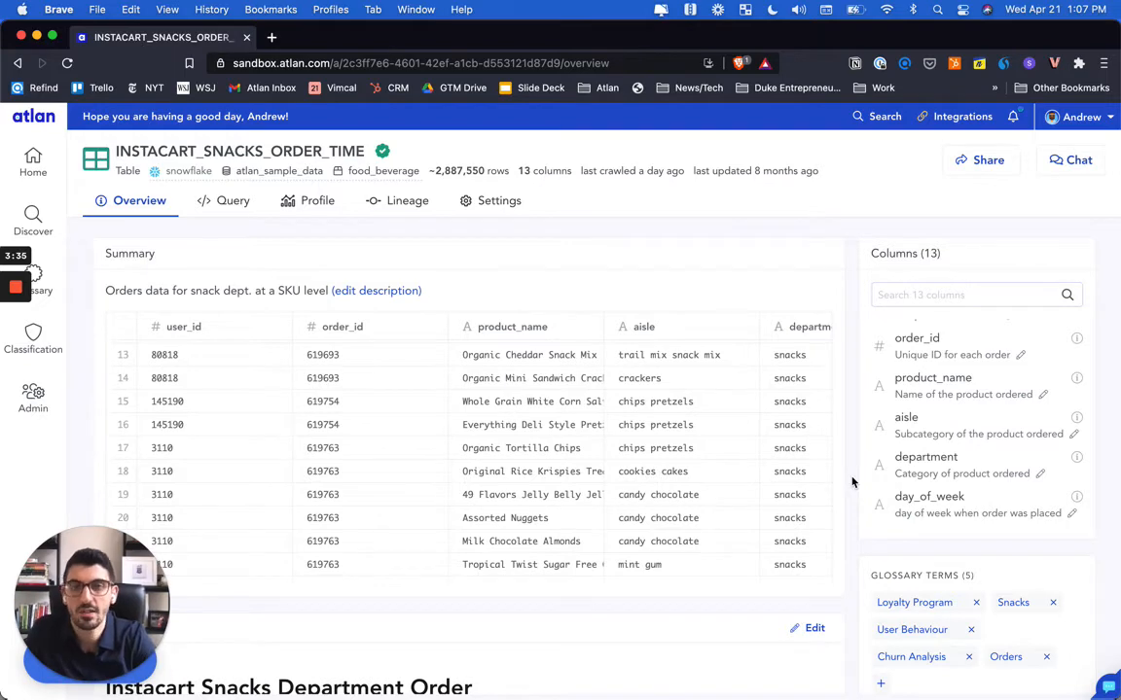
{"action": "left_click", "coordinate": [875, 117]}
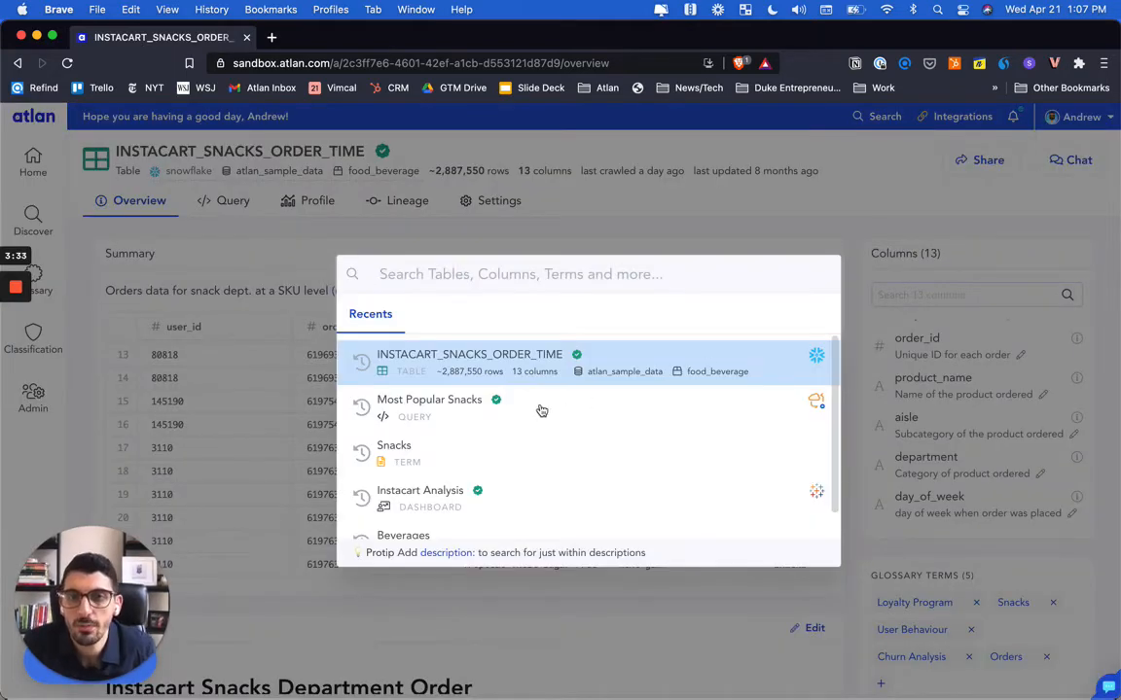
Step: Run the Most Popular Snacks saved query, check 'Open in app' options, and go to the table's lineage
{"action": "left_click", "coordinate": [428, 407]}
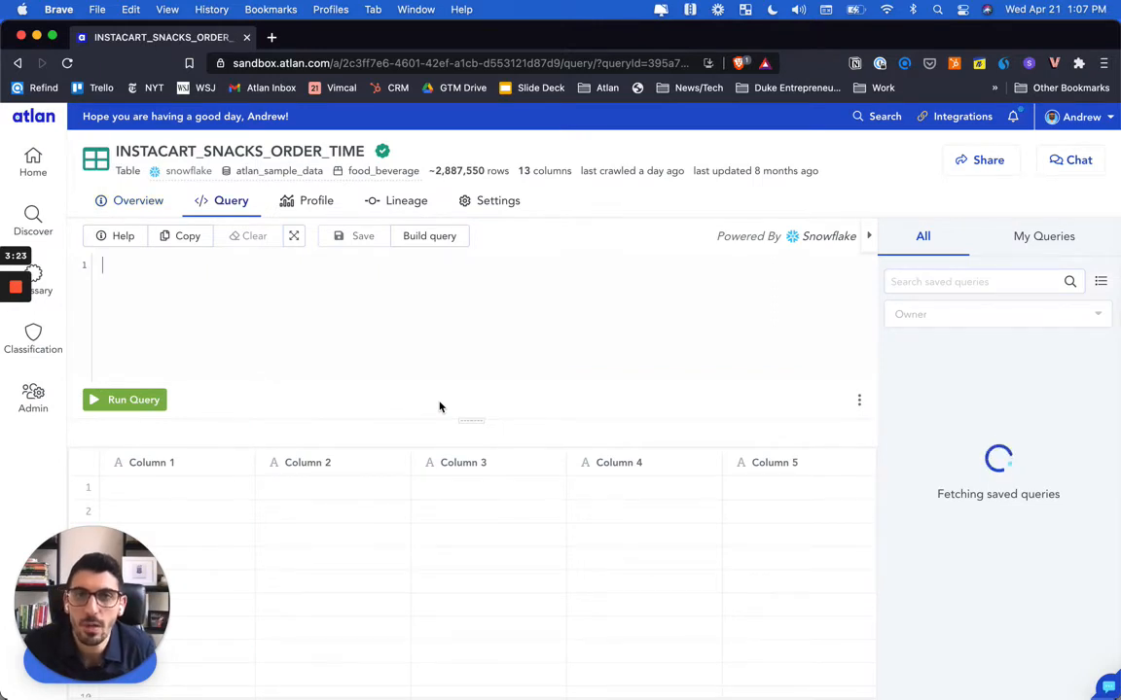
{"action": "left_click", "coordinate": [953, 354]}
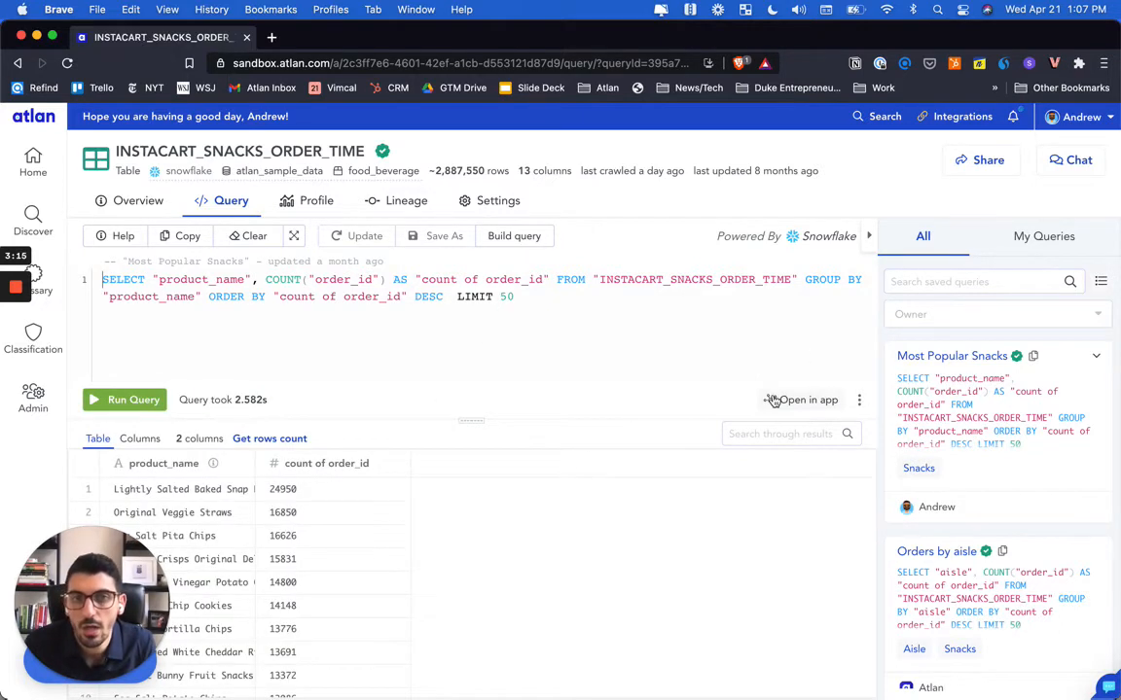
{"action": "left_click", "coordinate": [809, 400]}
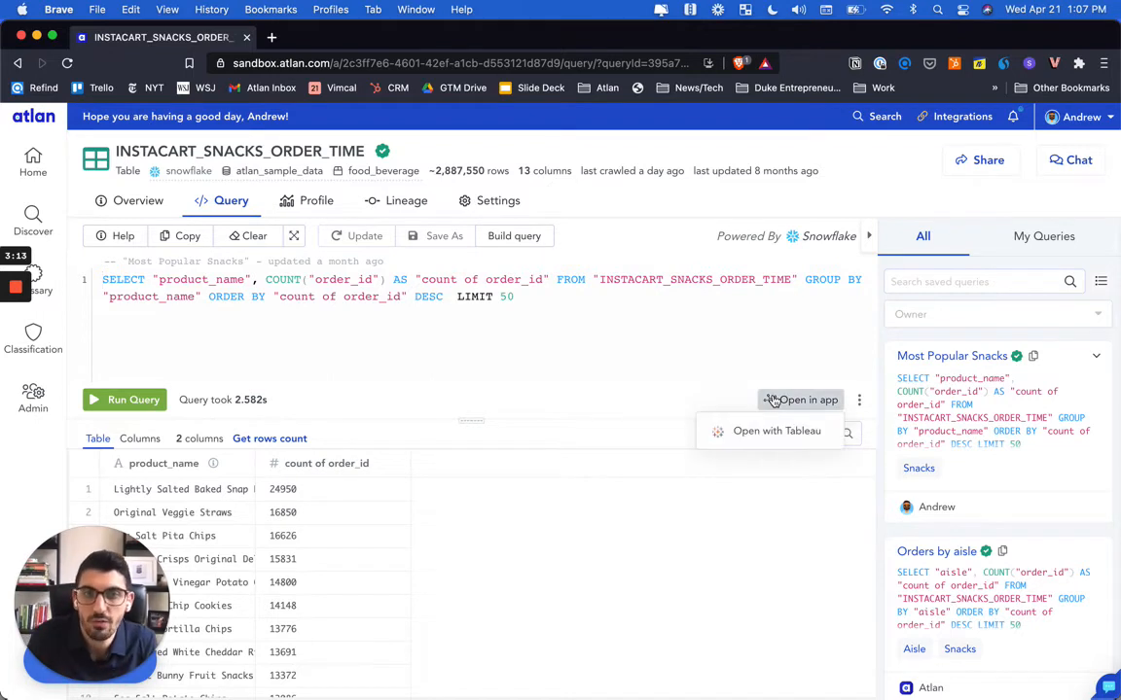
{"action": "mouse_move", "coordinate": [504, 397]}
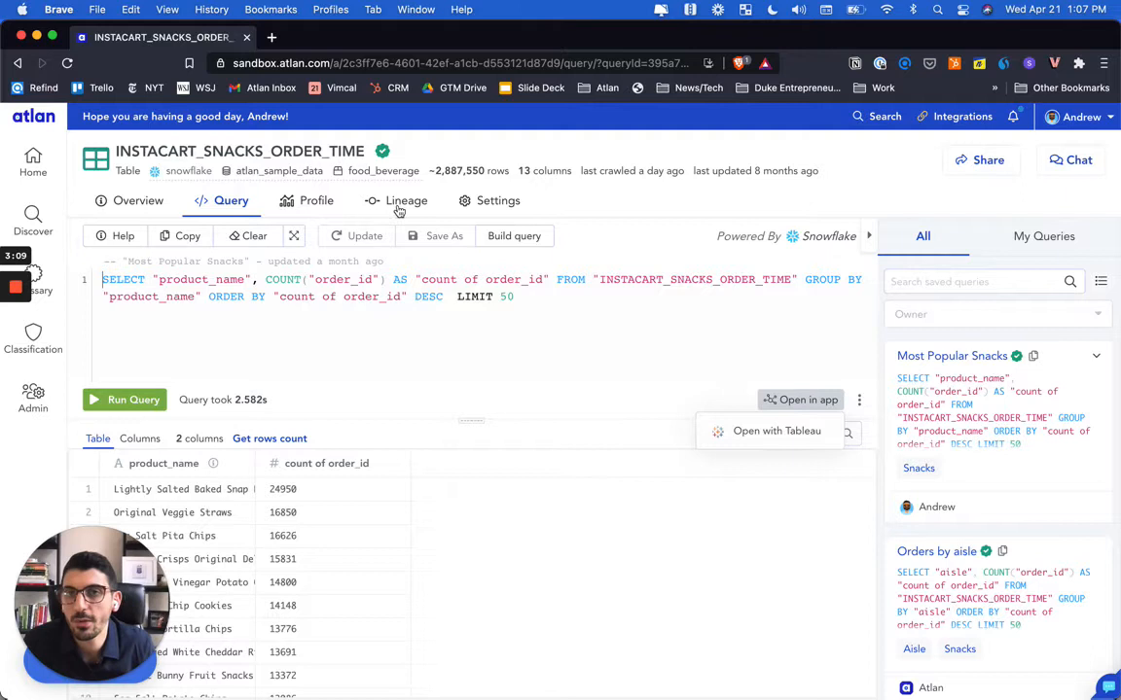
{"action": "left_click", "coordinate": [405, 201]}
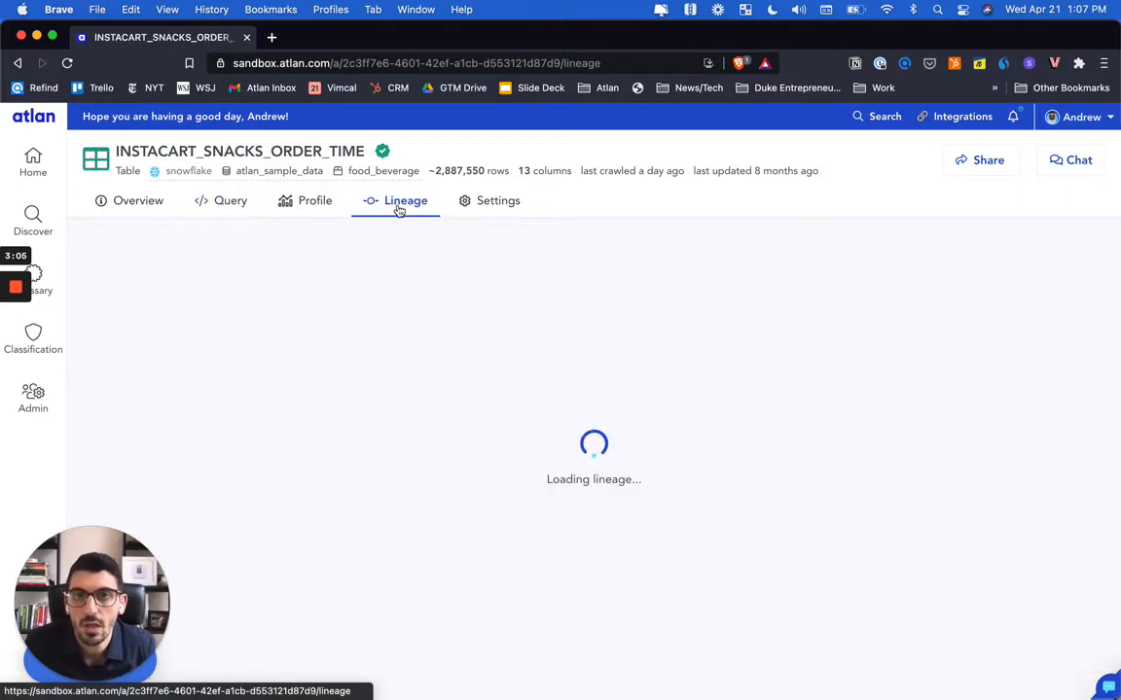
Step: Extend the lineage graph to depth 2 and open the snacks order time BI dashboard node
{"action": "left_click", "coordinate": [405, 200]}
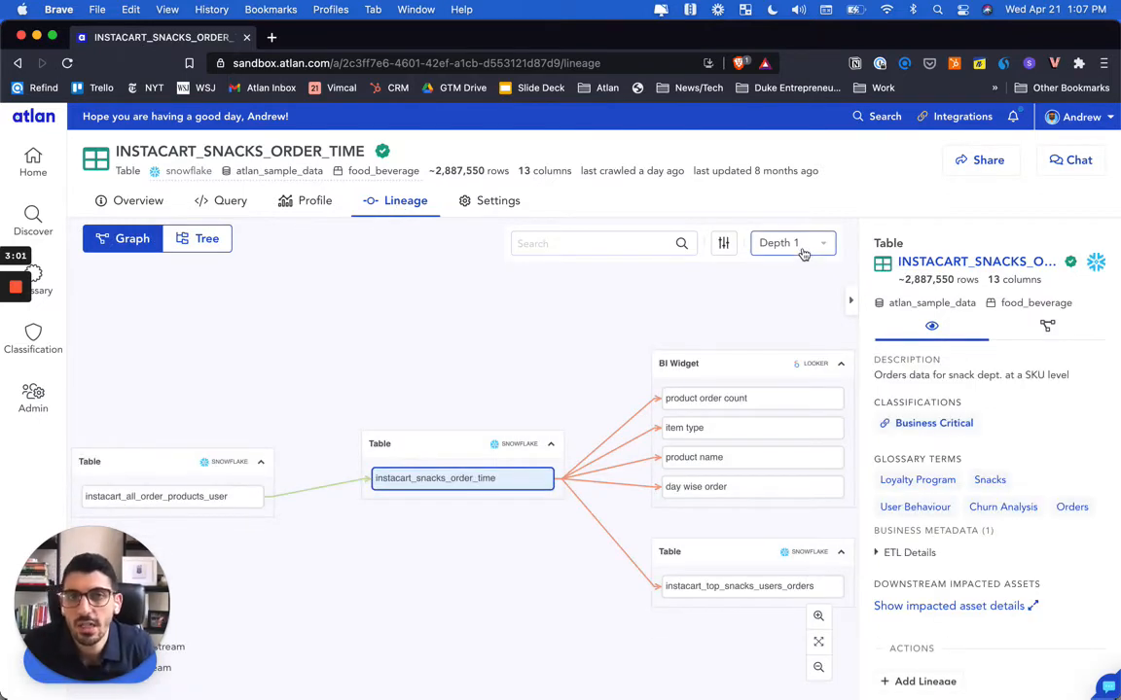
{"action": "left_click", "coordinate": [794, 243]}
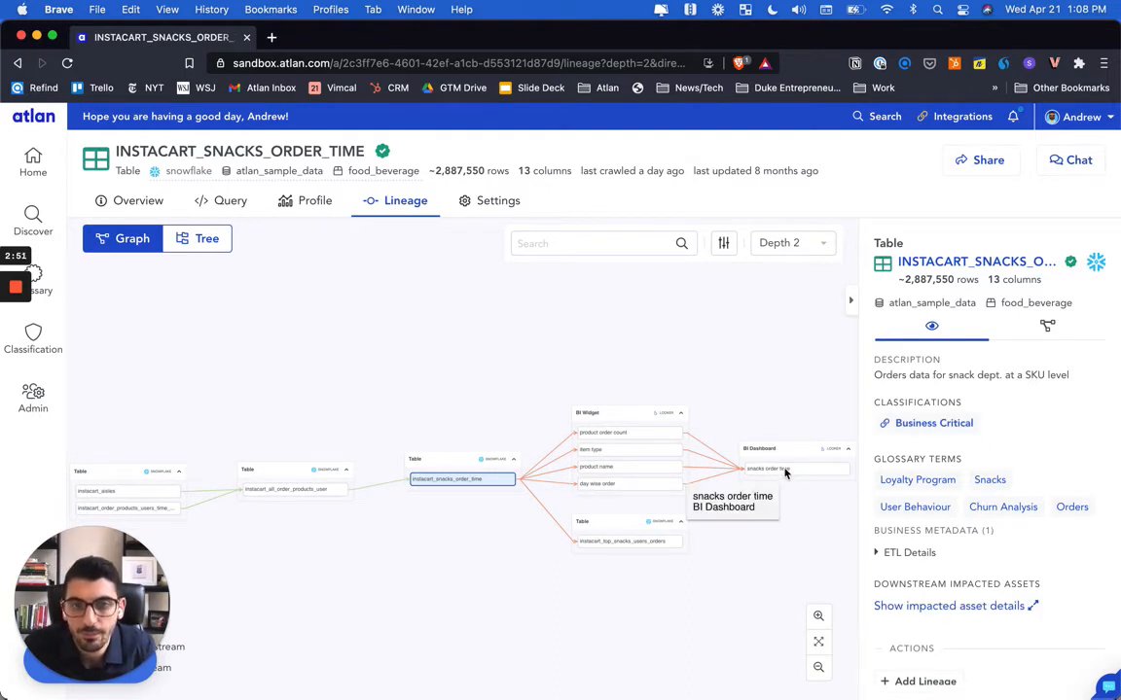
{"action": "left_click", "coordinate": [795, 469]}
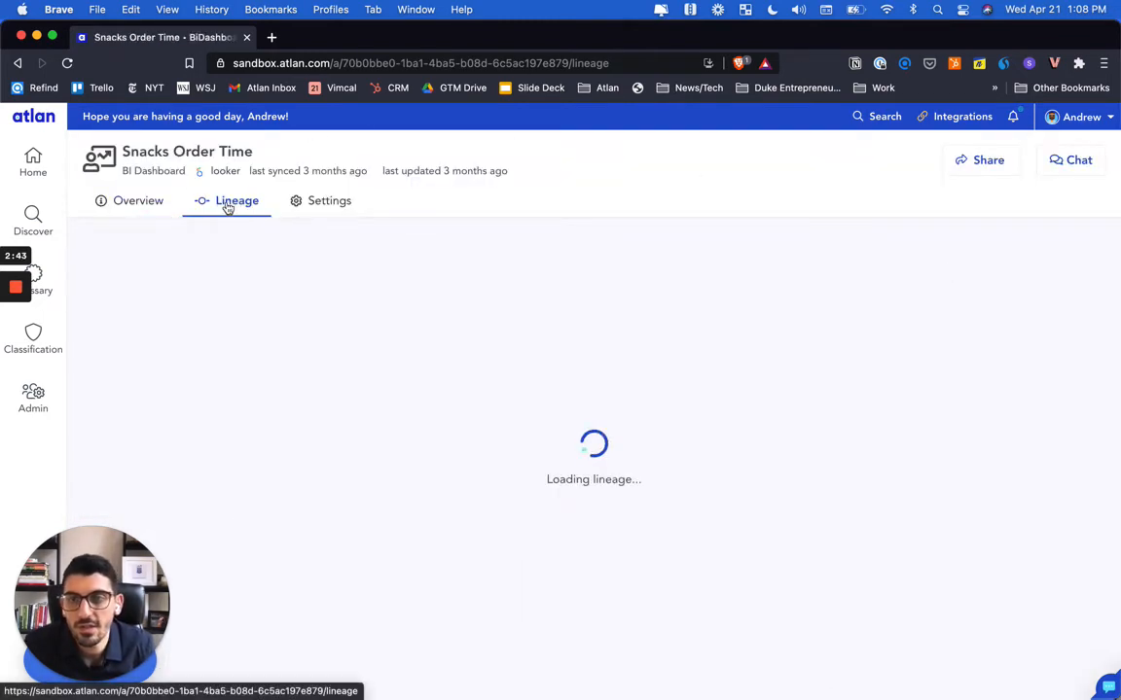
Step: Switch from the dashboard's lineage graph to its Overview with summary and preview charts
{"action": "left_click", "coordinate": [237, 201]}
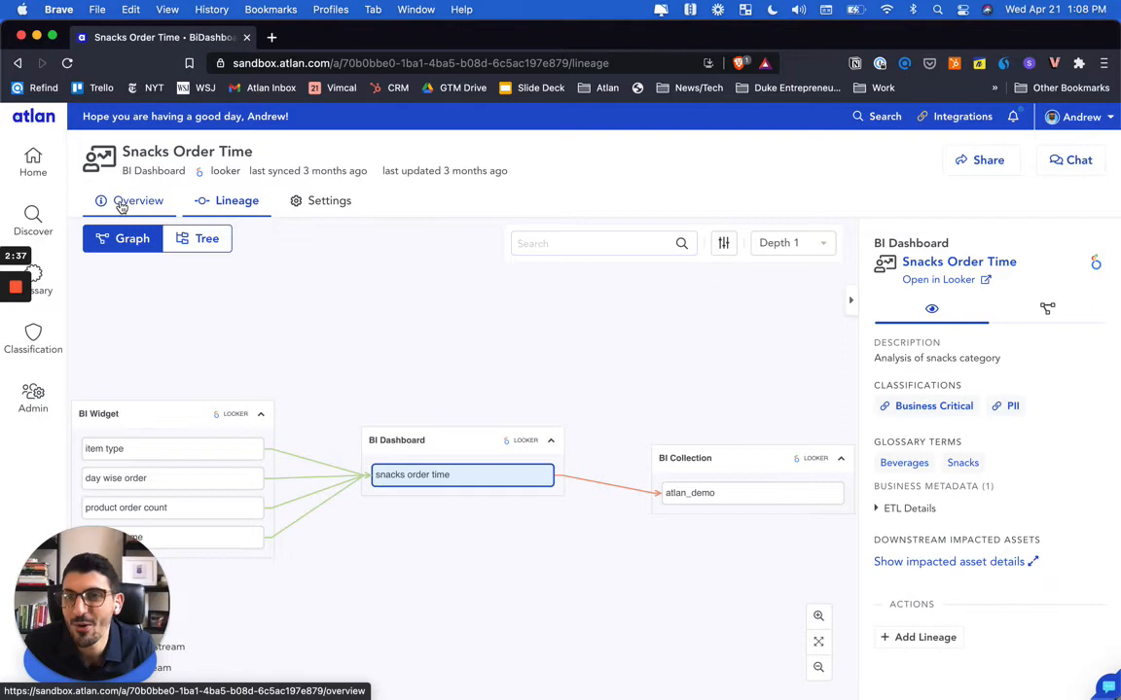
{"action": "left_click", "coordinate": [138, 200]}
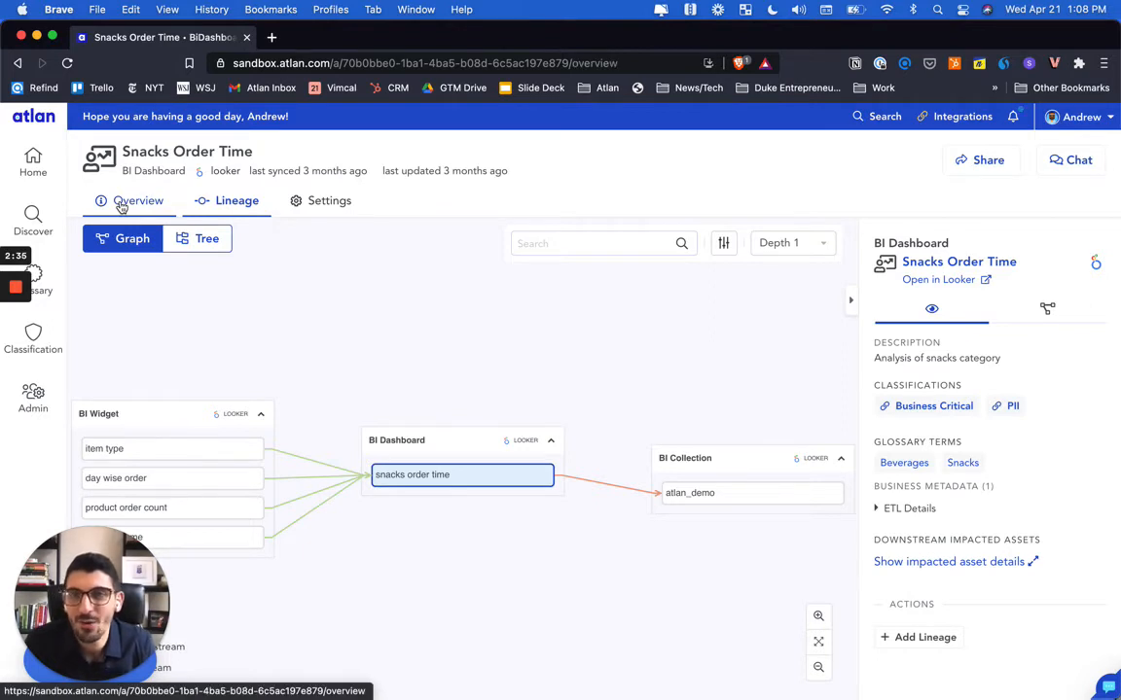
{"action": "left_click", "coordinate": [140, 201]}
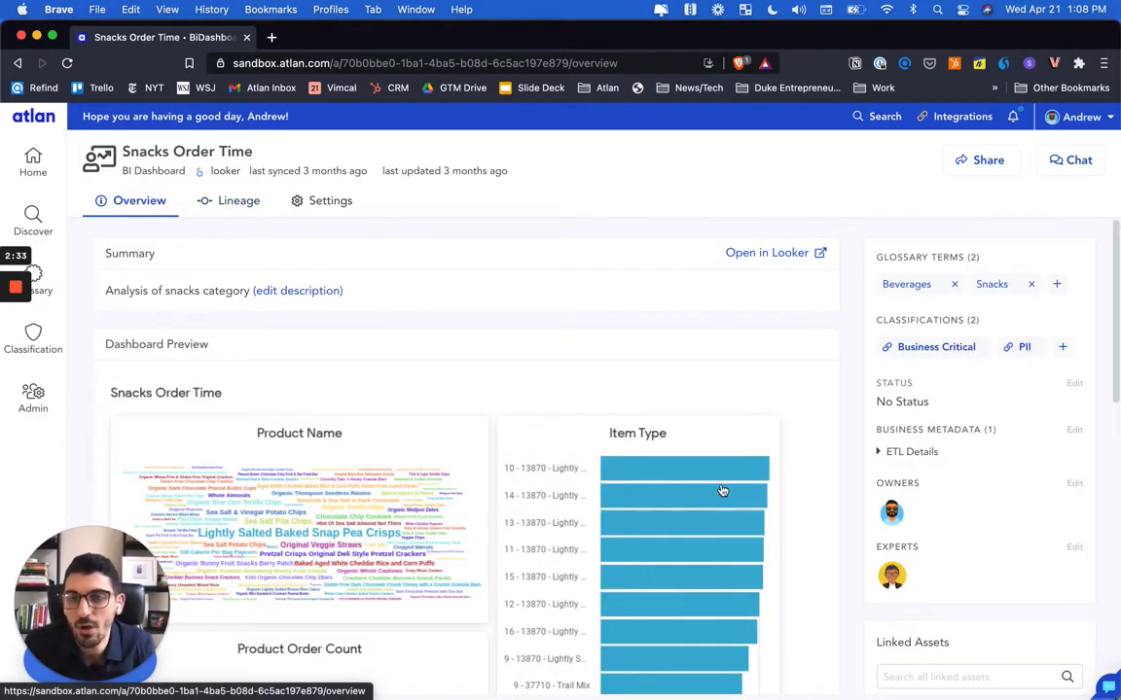
Step: Open the Snacks glossary term from the dashboard's glossary term chips
{"action": "scroll", "scroll_direction": "down", "scroll_amount": 3}
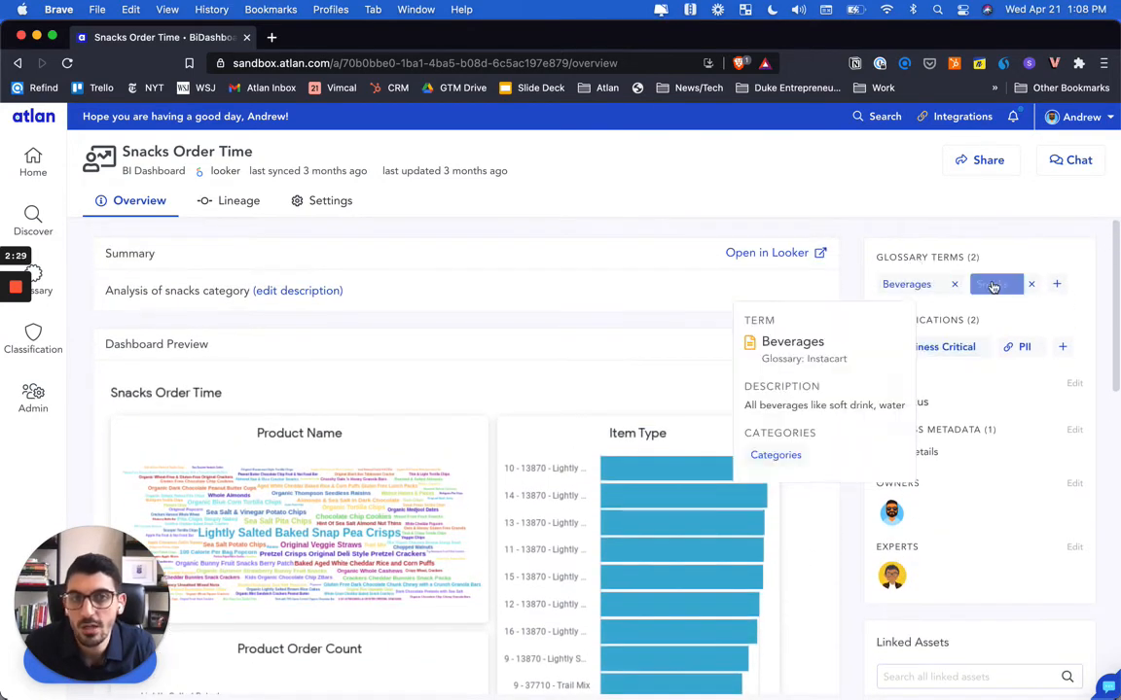
{"action": "mouse_move", "coordinate": [994, 284]}
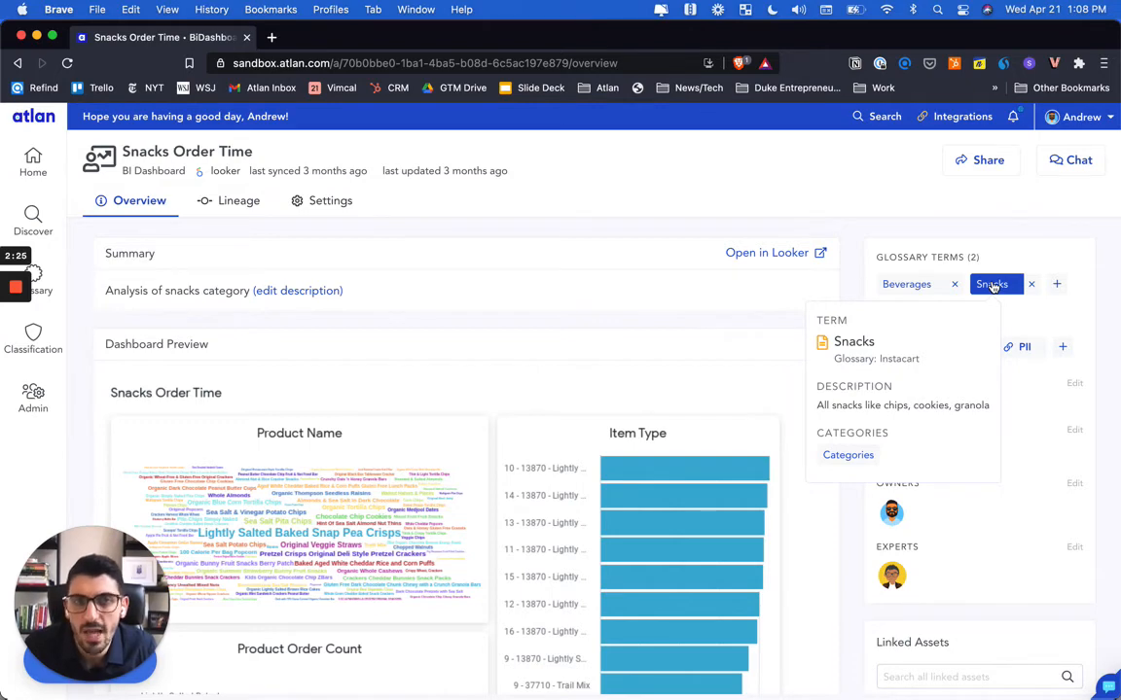
{"action": "left_click", "coordinate": [992, 284]}
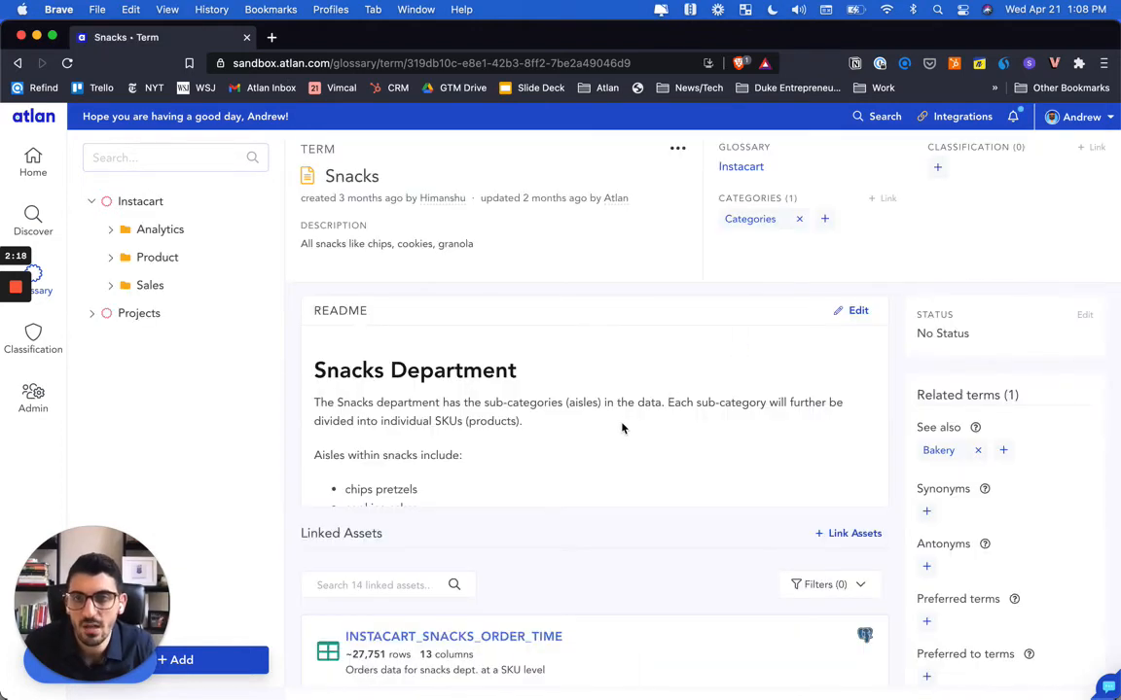
Step: Expand the Snacks readme's full aisle list, browse linked assets, and go to Admin's Manage Users
{"action": "left_click", "coordinate": [603, 486]}
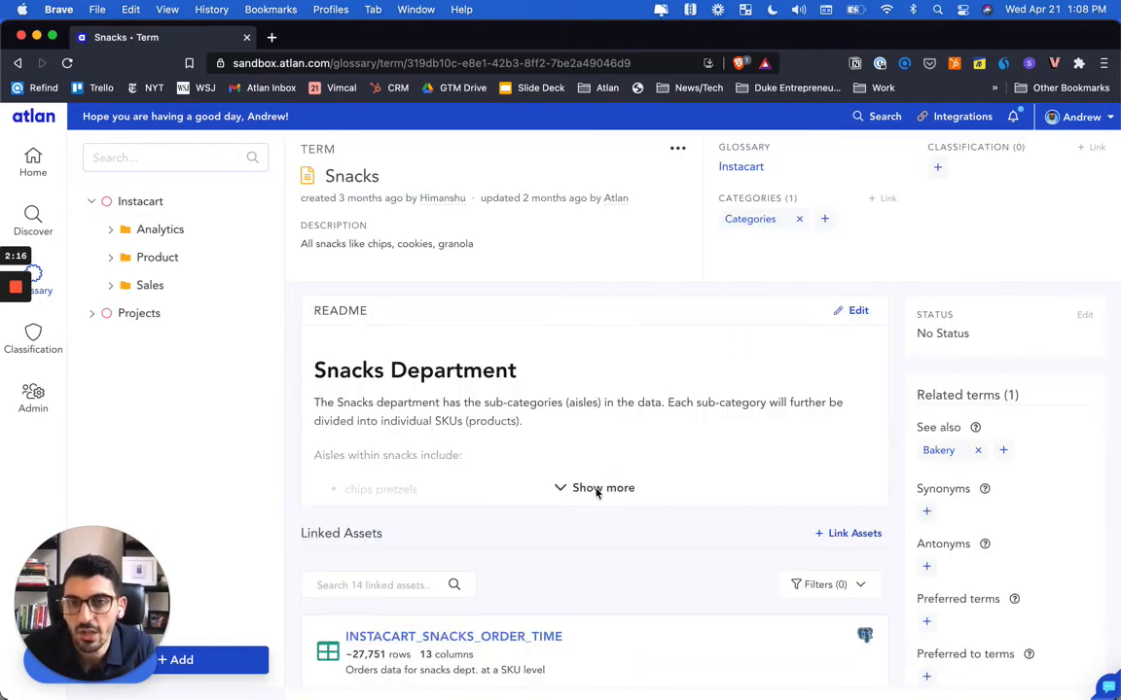
{"action": "left_click", "coordinate": [603, 486]}
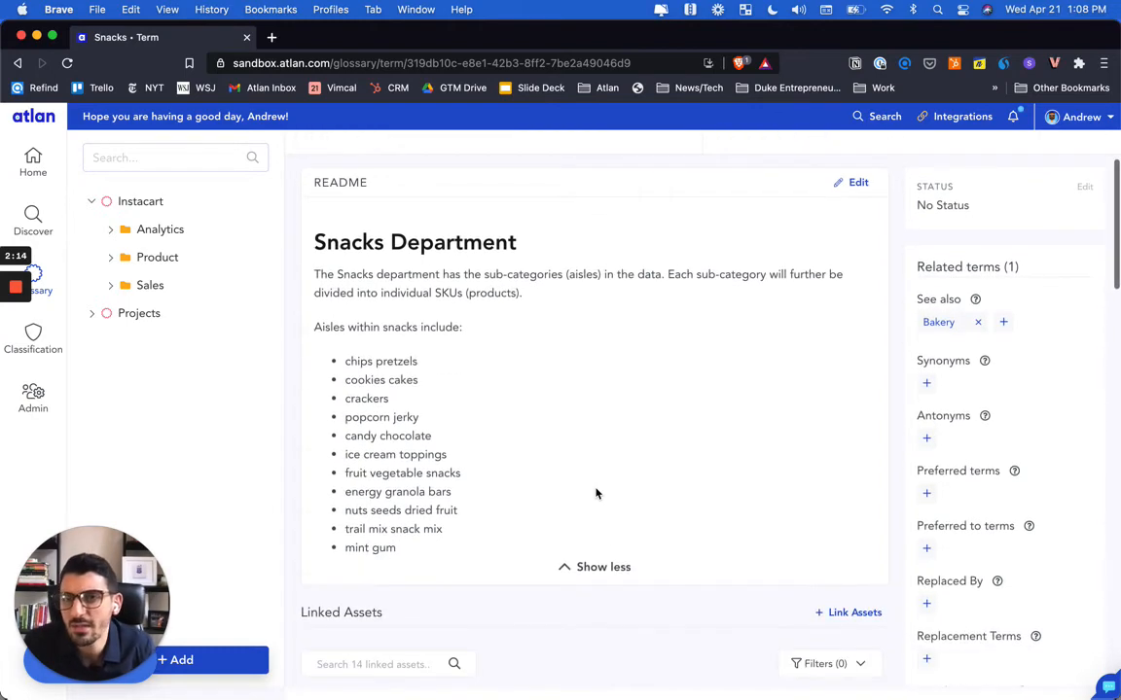
{"action": "scroll", "scroll_direction": "down", "scroll_amount": 3}
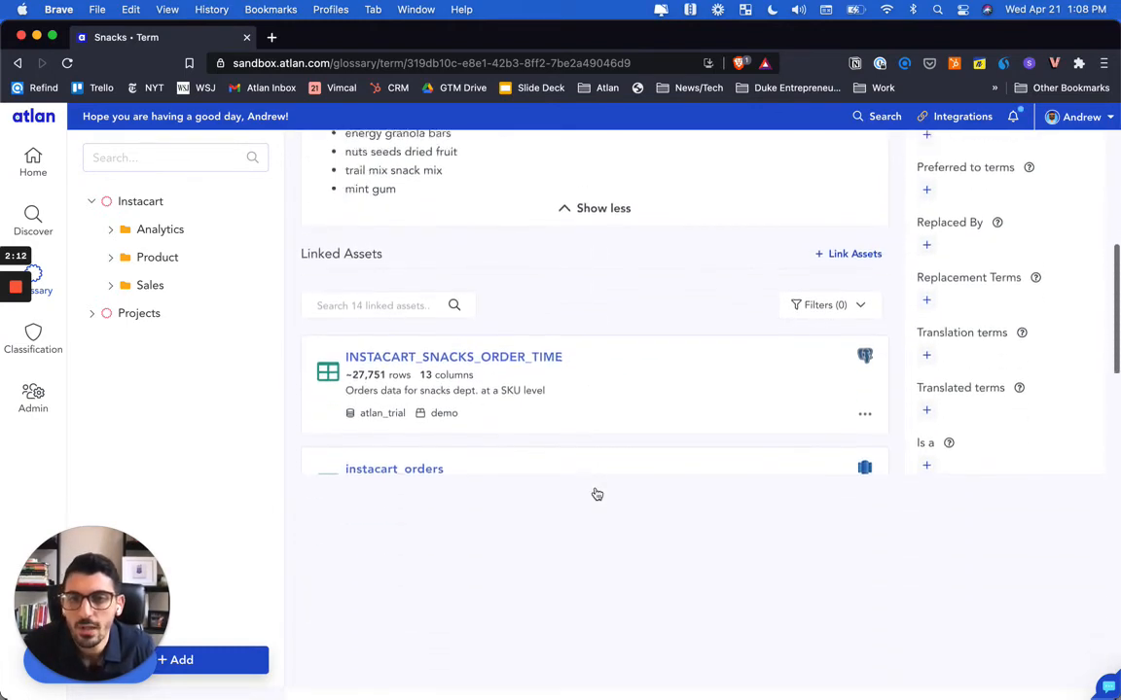
{"action": "scroll", "scroll_direction": "down", "scroll_amount": 3}
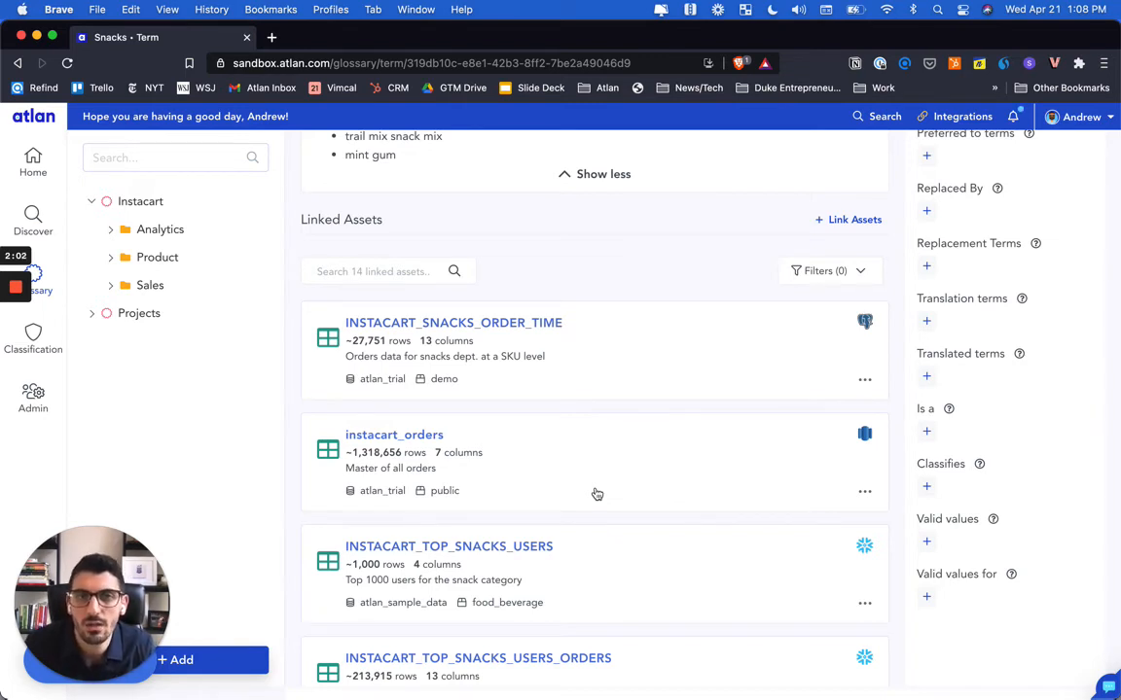
{"action": "mouse_move", "coordinate": [52, 414]}
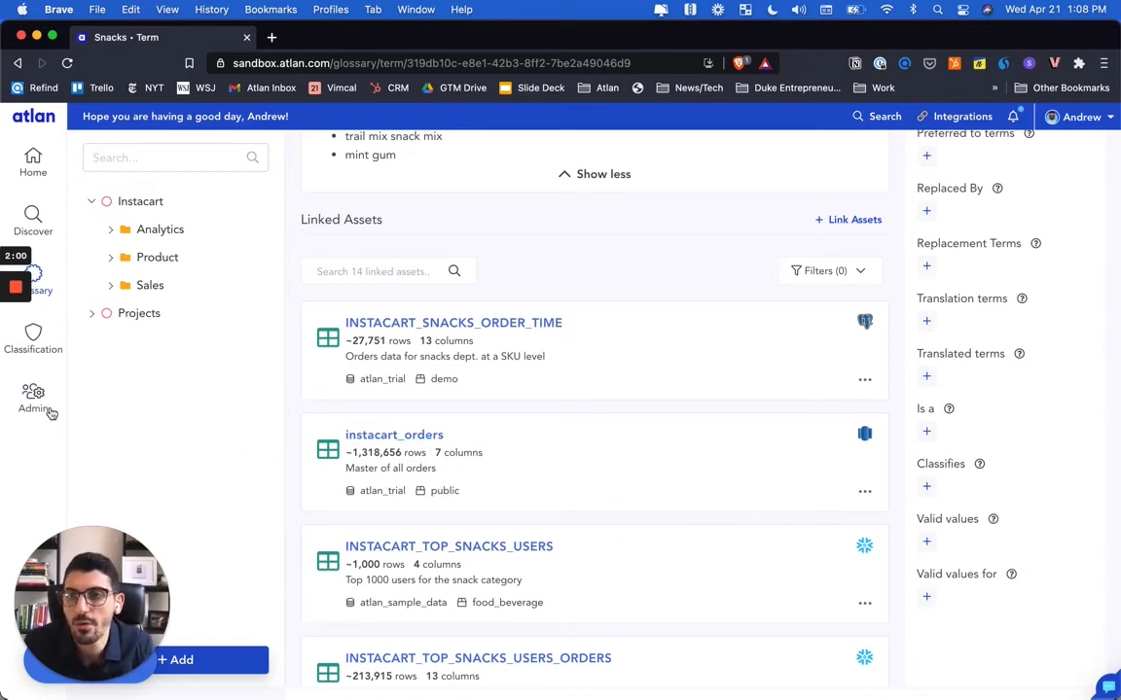
{"action": "left_click", "coordinate": [34, 399]}
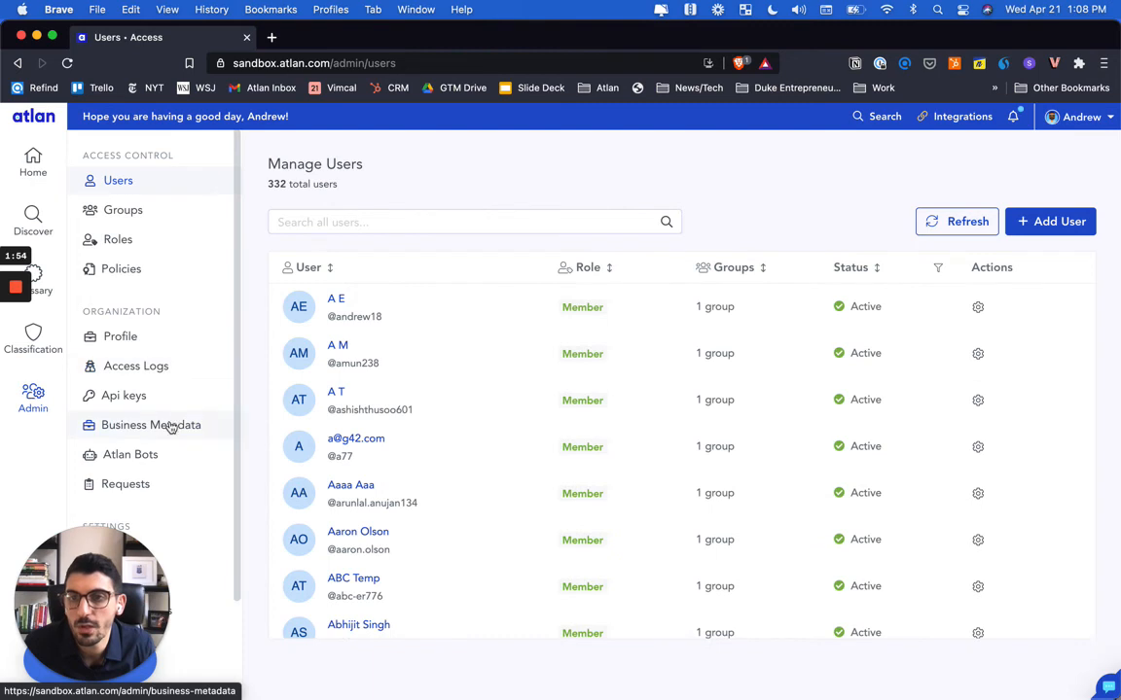
Step: Open the Business Metadata admin page showing Ownership and its Team attribute
{"action": "left_click", "coordinate": [152, 425]}
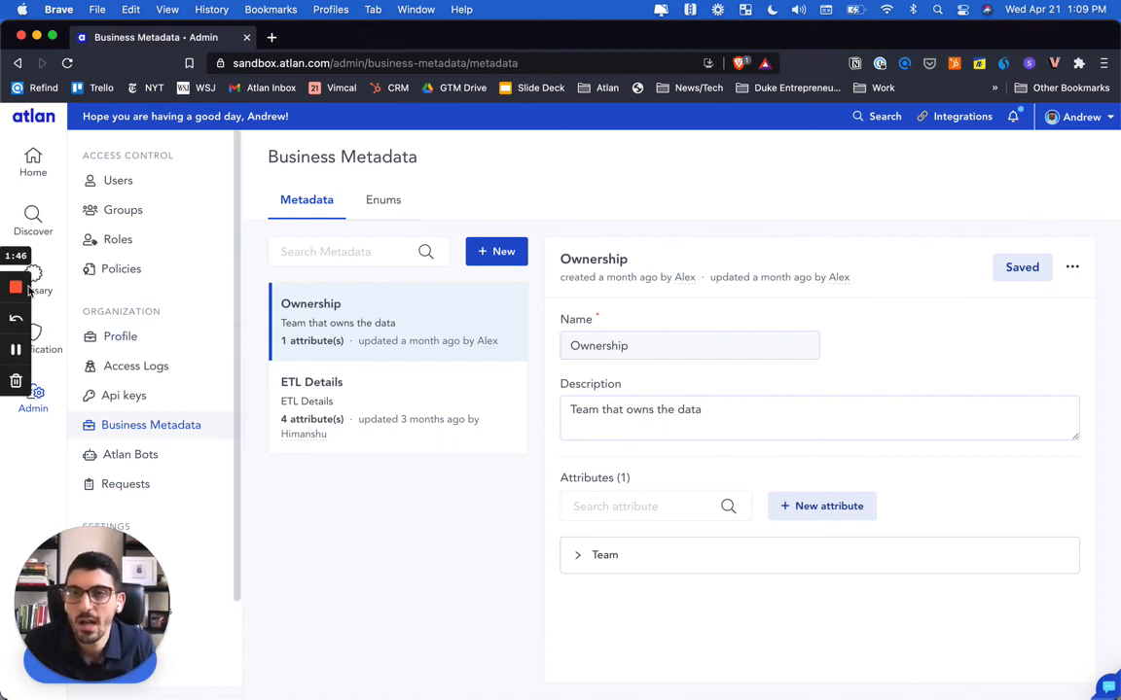
{"action": "mouse_move", "coordinate": [15, 288]}
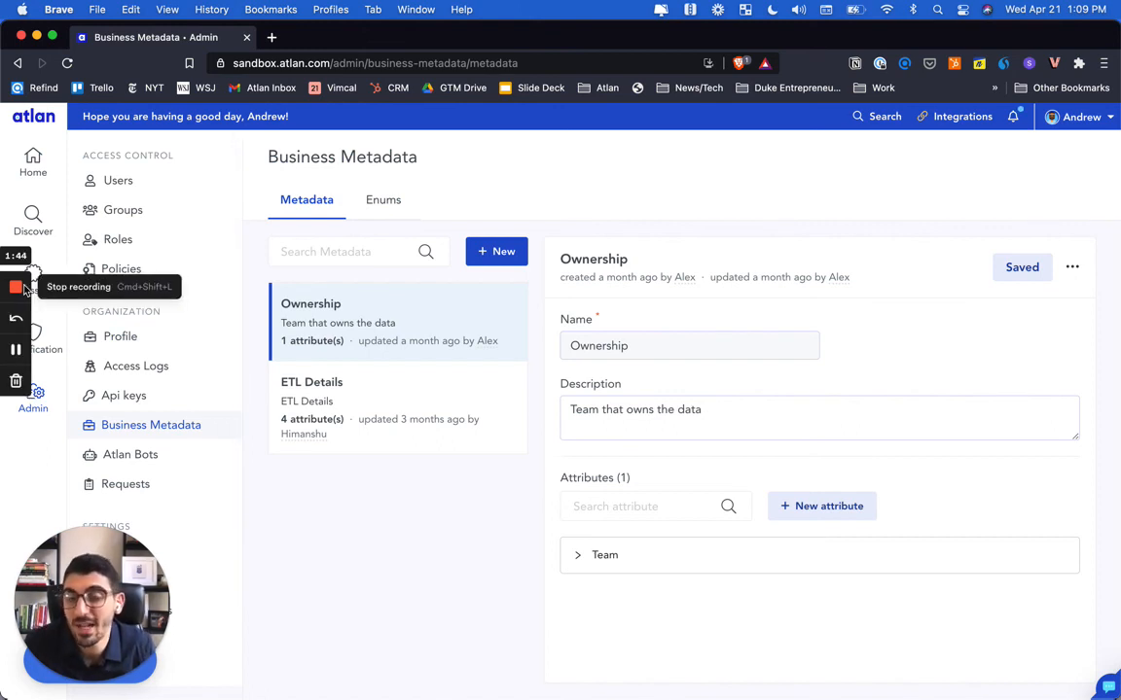